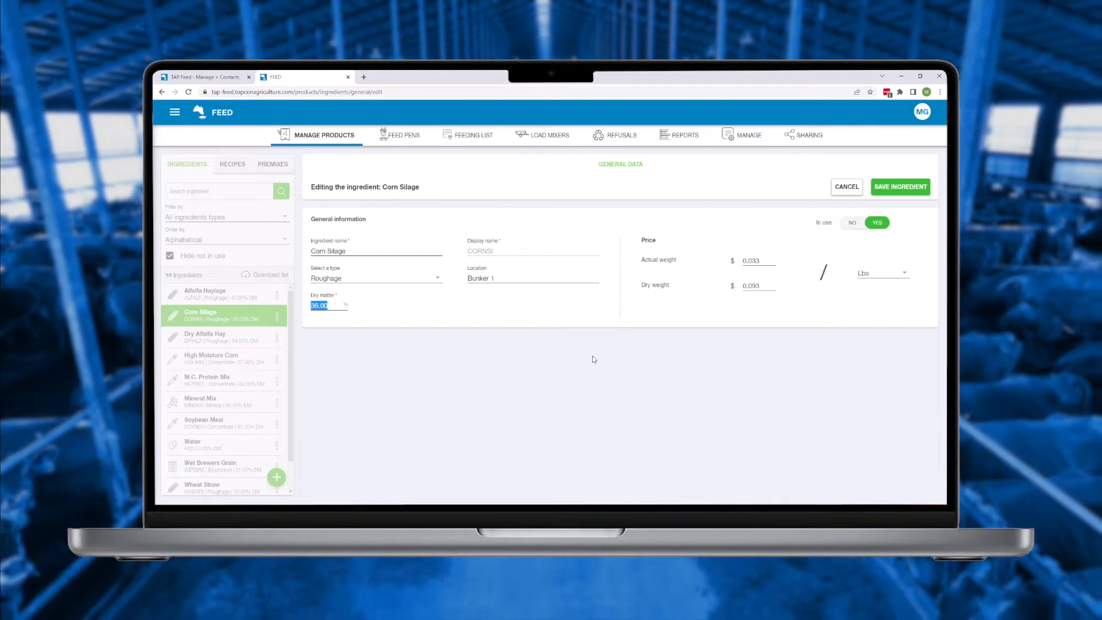
Give Corn Silage 37% dry matter, price it per Ton instead of Lbs, and save the ingredient
{"action": "type", "text": "37"}
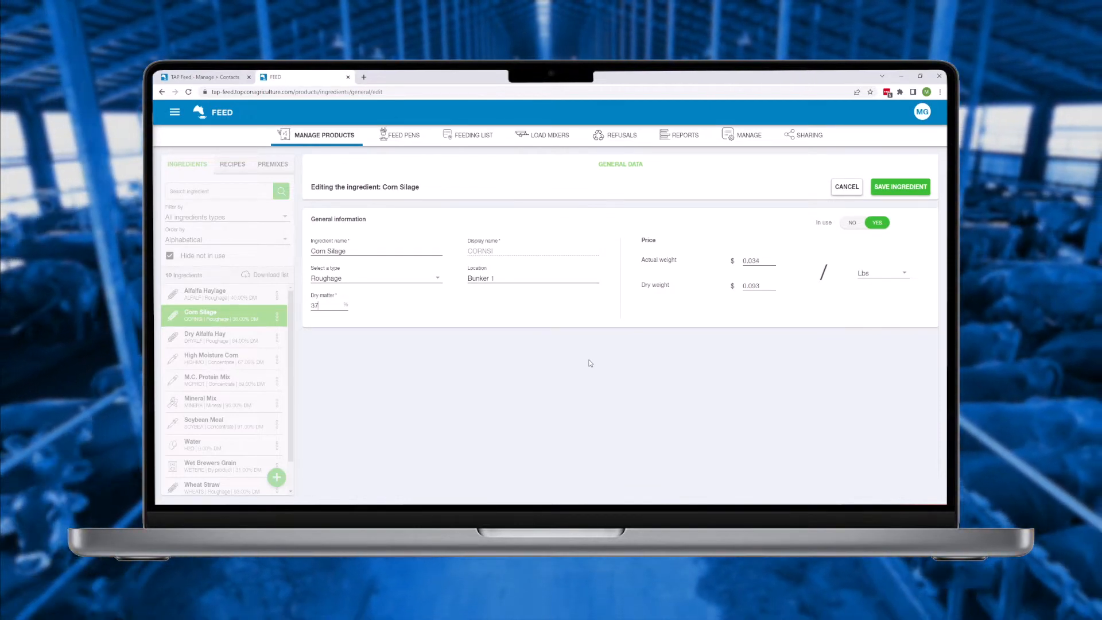
{"action": "left_click", "coordinate": [882, 273]}
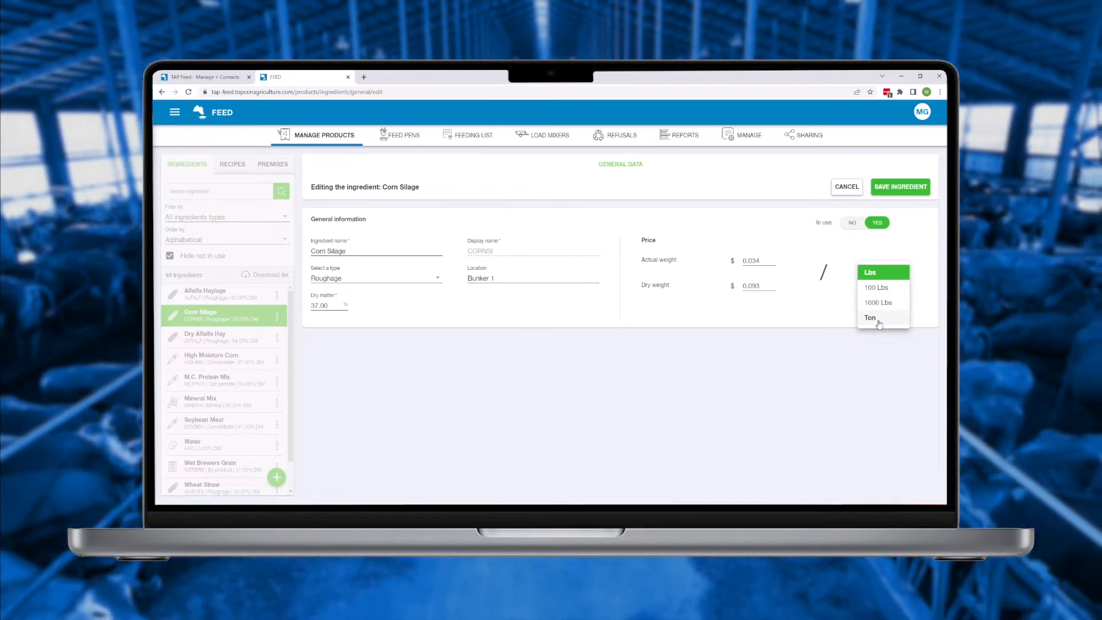
{"action": "left_click", "coordinate": [872, 318]}
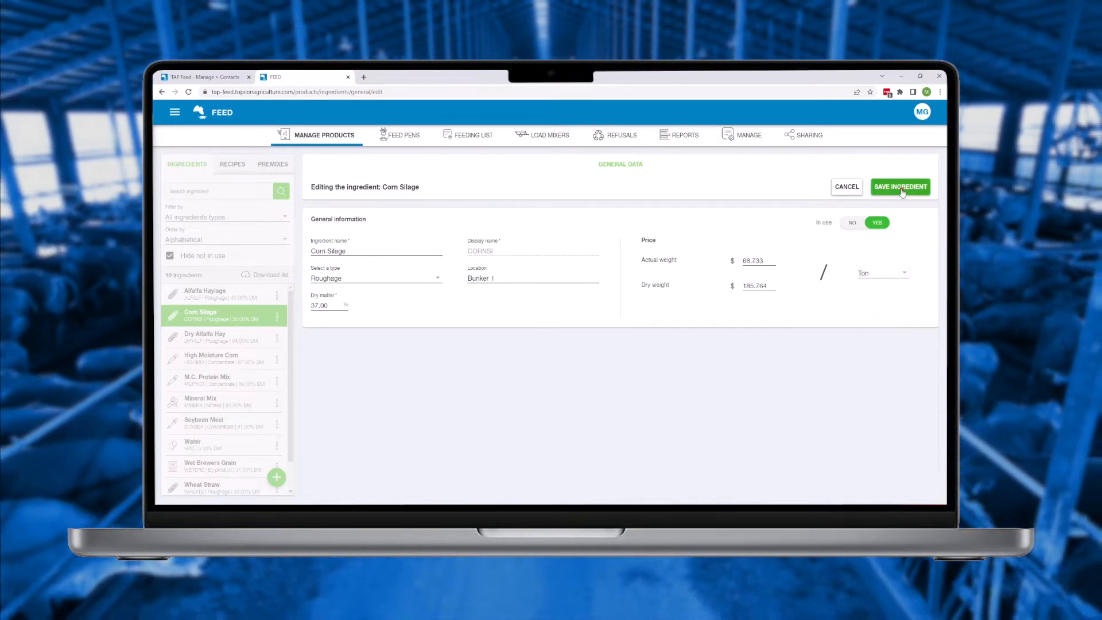
{"action": "left_click", "coordinate": [900, 186]}
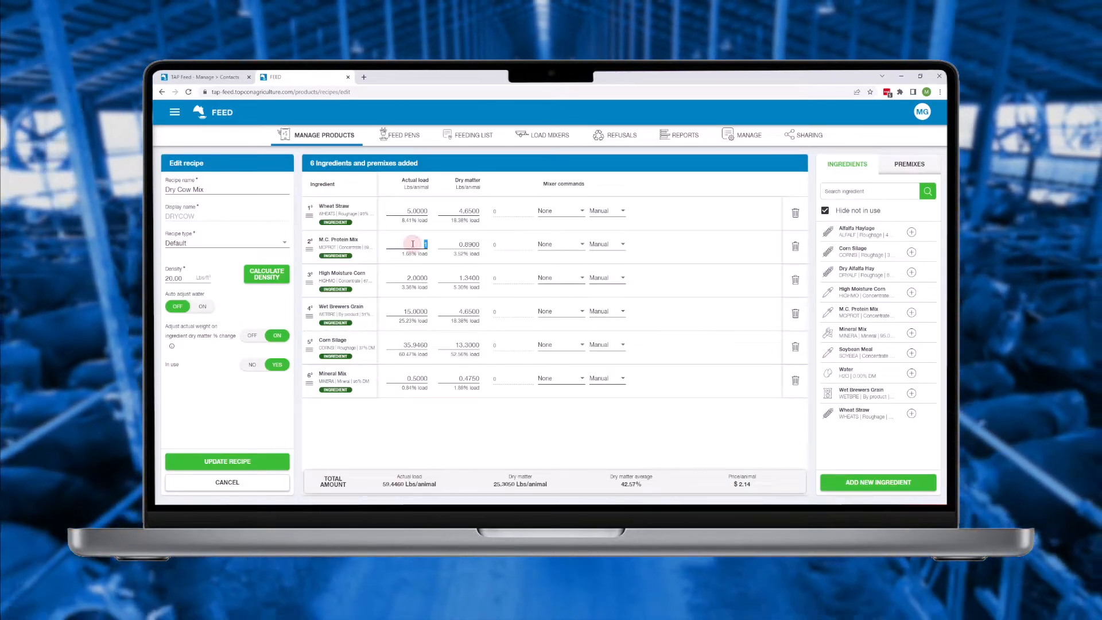
Set M.C. Protein Mix's actual load to 1.25 lbs per animal and update the Dry Cow Mix recipe
{"action": "type", "text": "1.2500"}
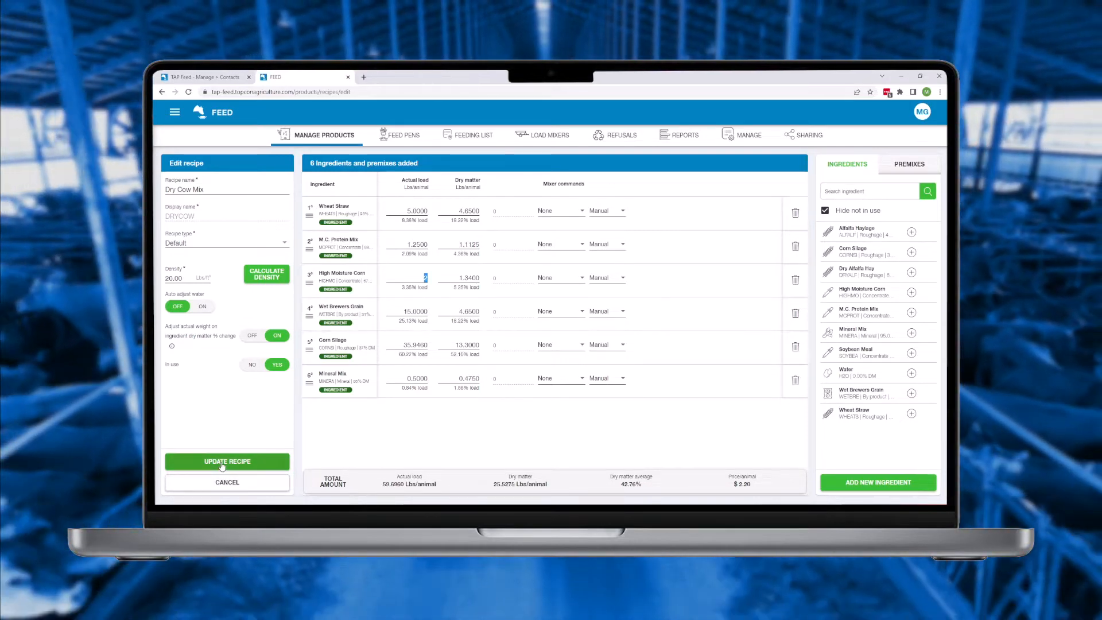
{"action": "left_click", "coordinate": [226, 462]}
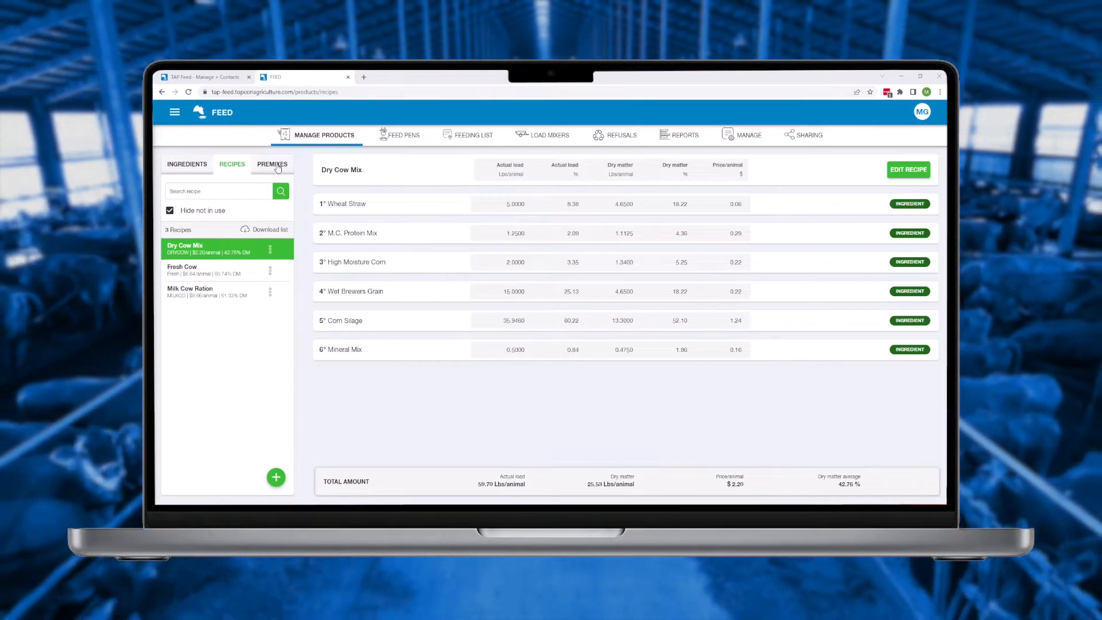
Schedule Premix 1 with a 102% requirement for feeding period 2 and save the schedule
{"action": "left_click", "coordinate": [272, 164]}
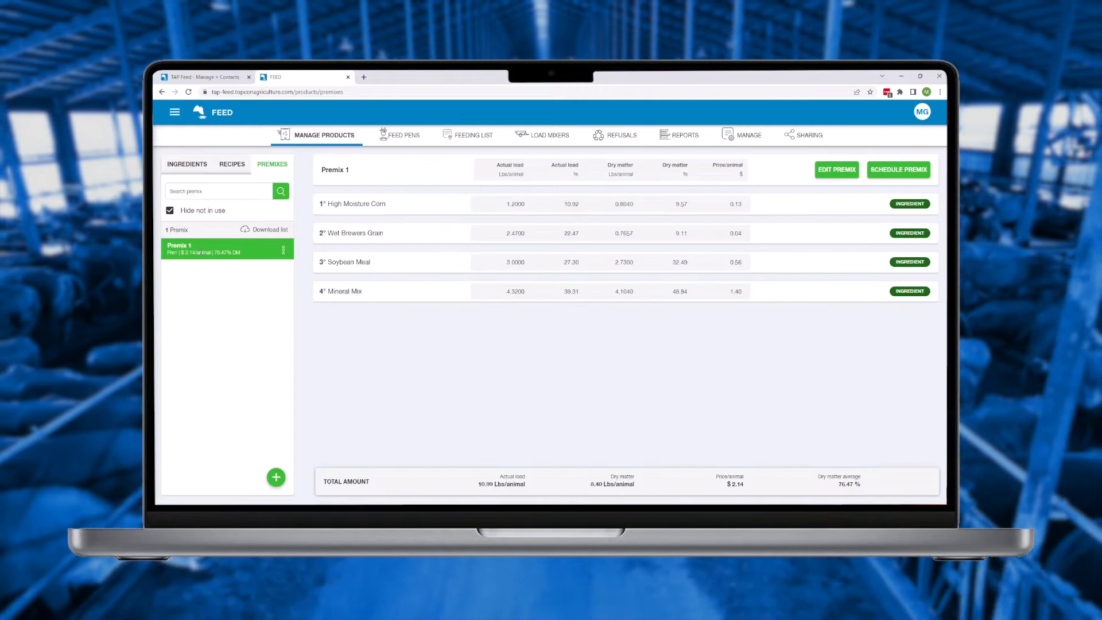
{"action": "mouse_move", "coordinate": [849, 176]}
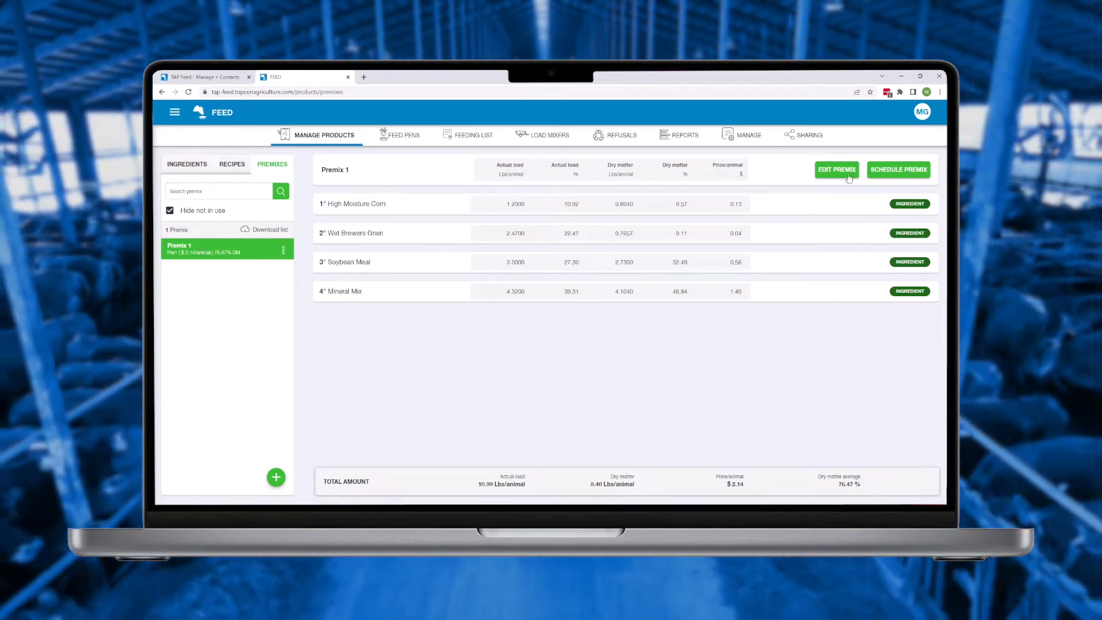
{"action": "left_click", "coordinate": [898, 170]}
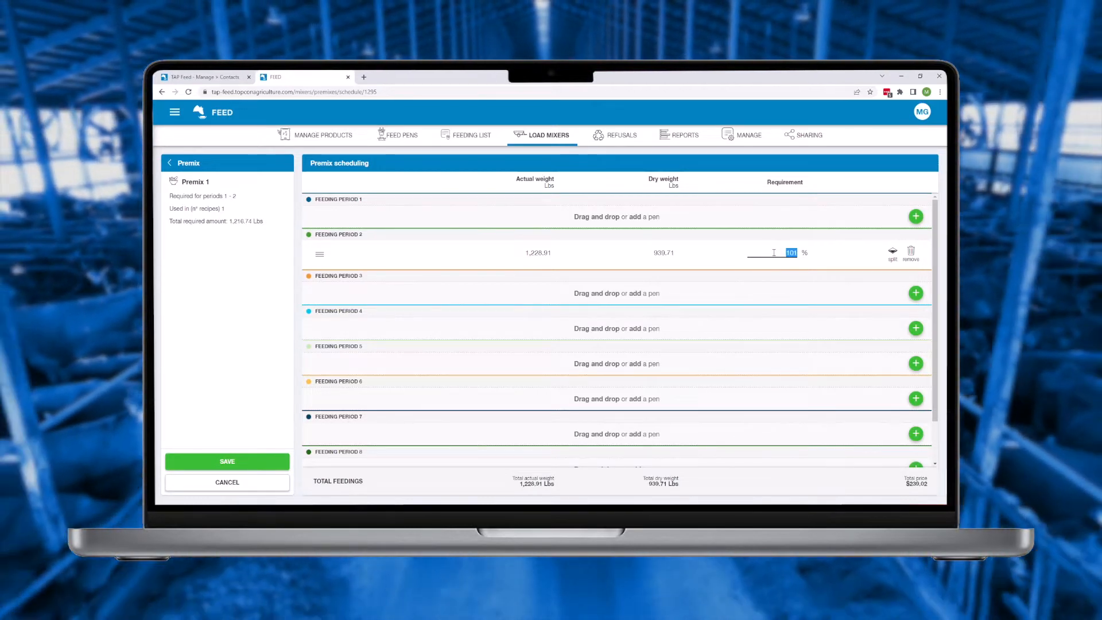
{"action": "type", "text": "102"}
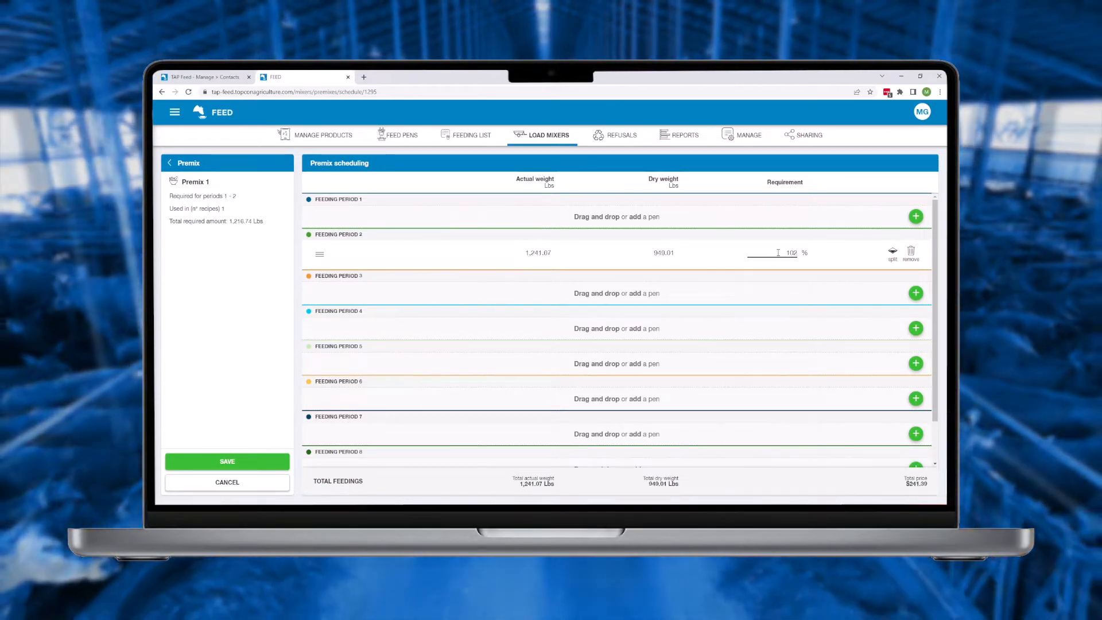
{"action": "left_click", "coordinate": [227, 462]}
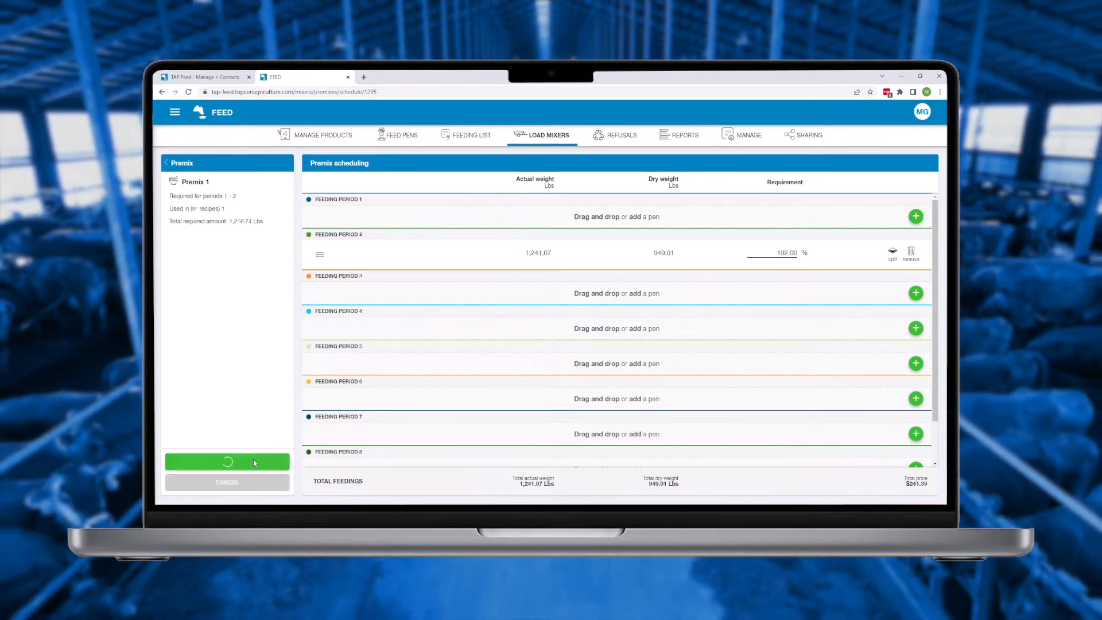
{"action": "left_click", "coordinate": [228, 461]}
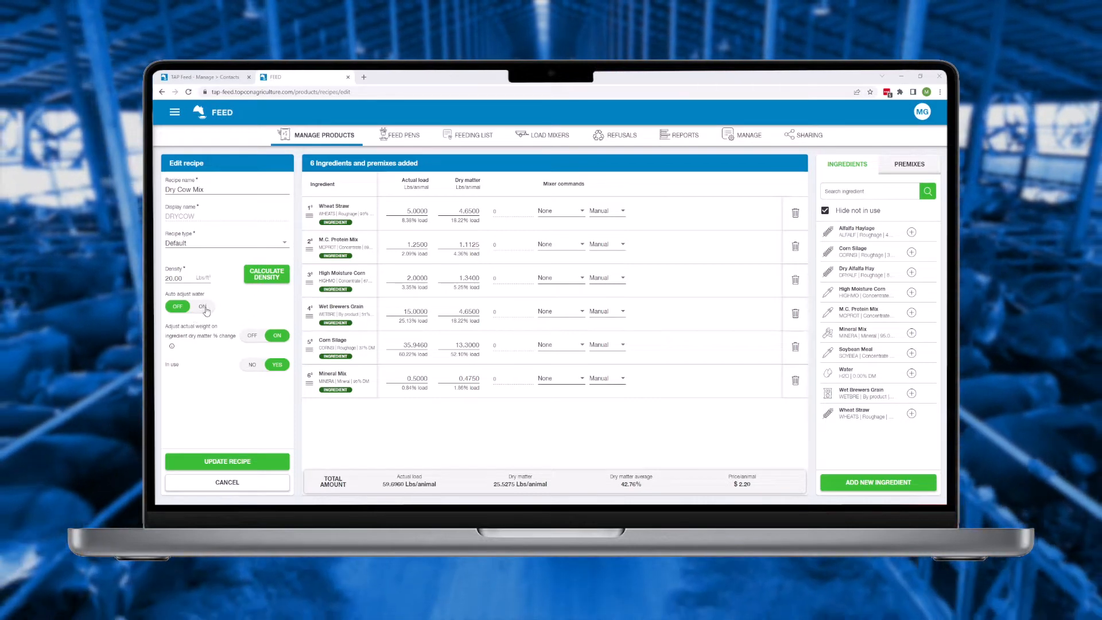
Turn on Auto adjust water with a 40.00% dry matter target and update the Dry Cow Mix recipe
{"action": "left_click", "coordinate": [204, 305]}
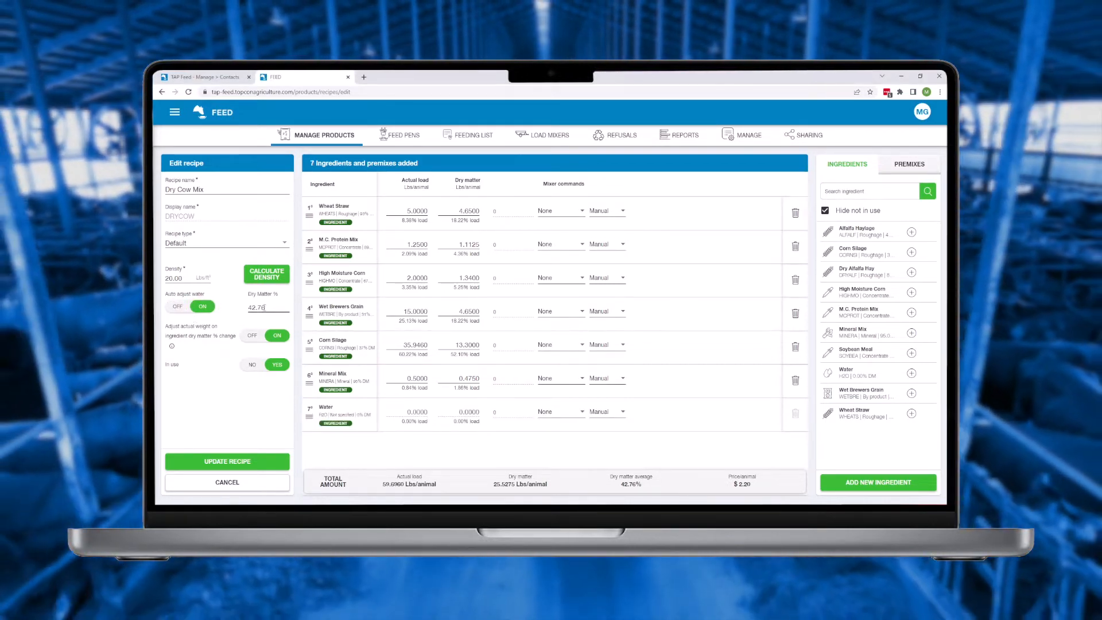
{"action": "triple_click", "coordinate": [268, 308]}
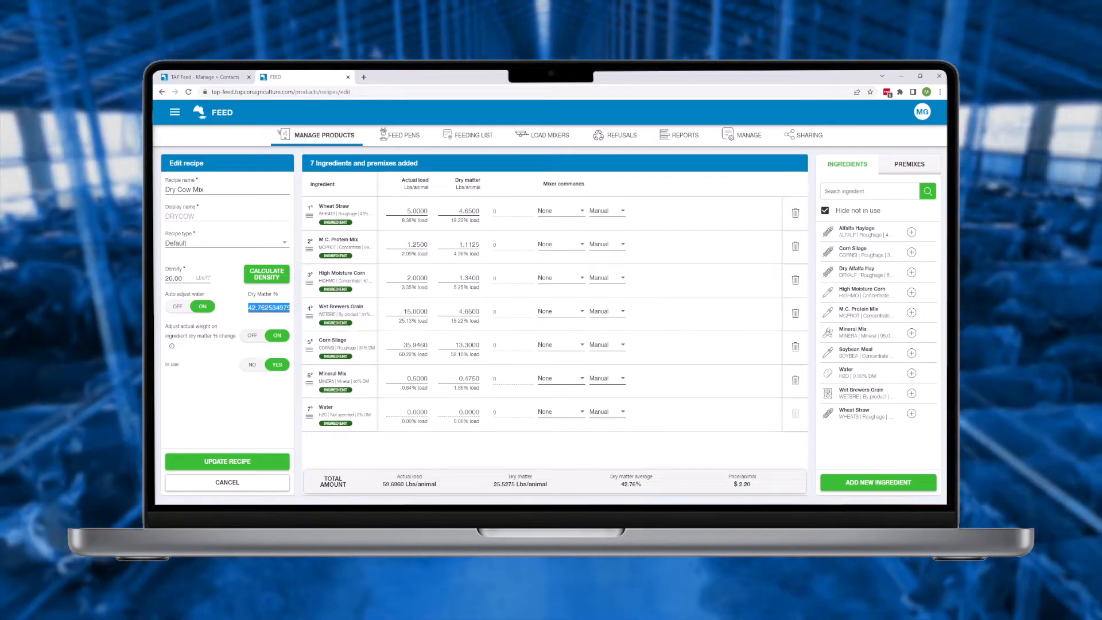
{"action": "type", "text": "40.00"}
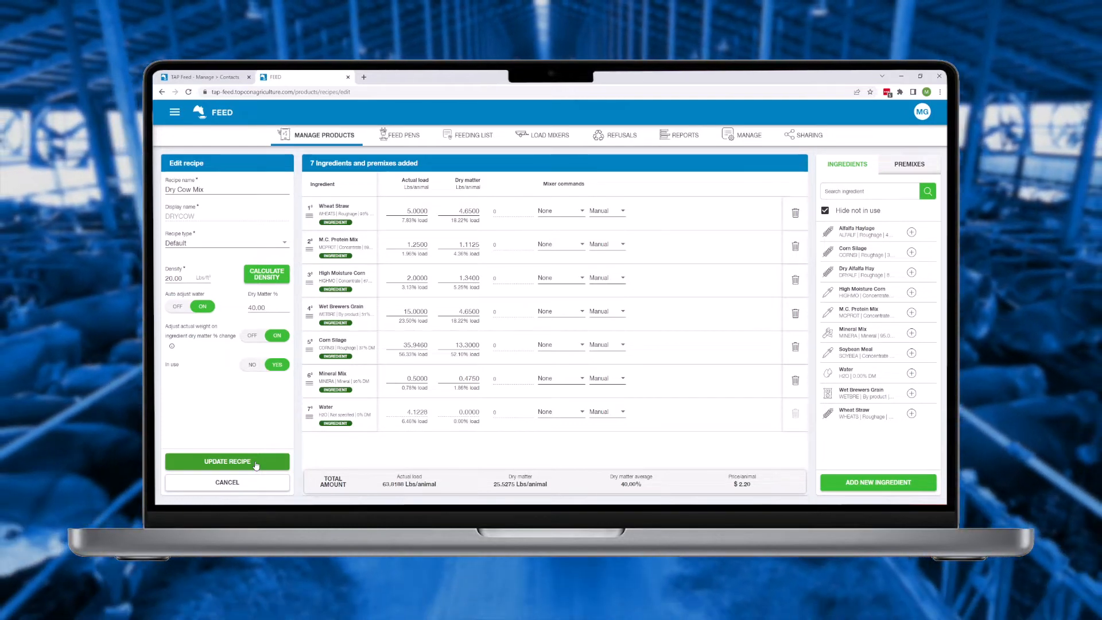
{"action": "left_click", "coordinate": [399, 134]}
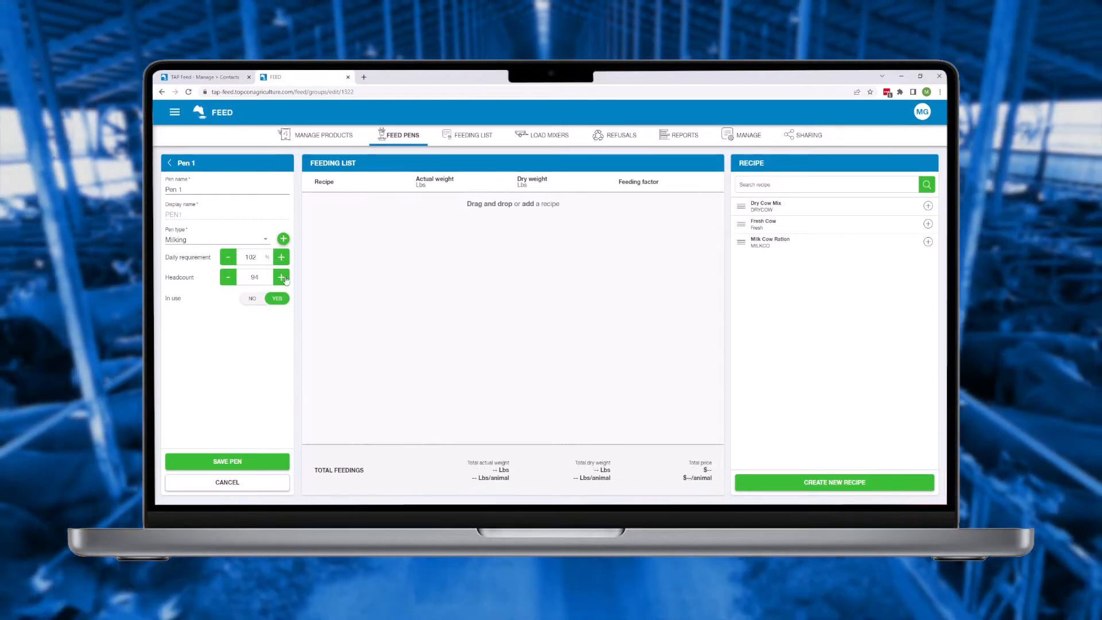
Raise Pen 1's headcount to 94, split Milk Cow Ration into two 50% feeding periods, and save the pen
{"action": "left_click", "coordinate": [256, 276]}
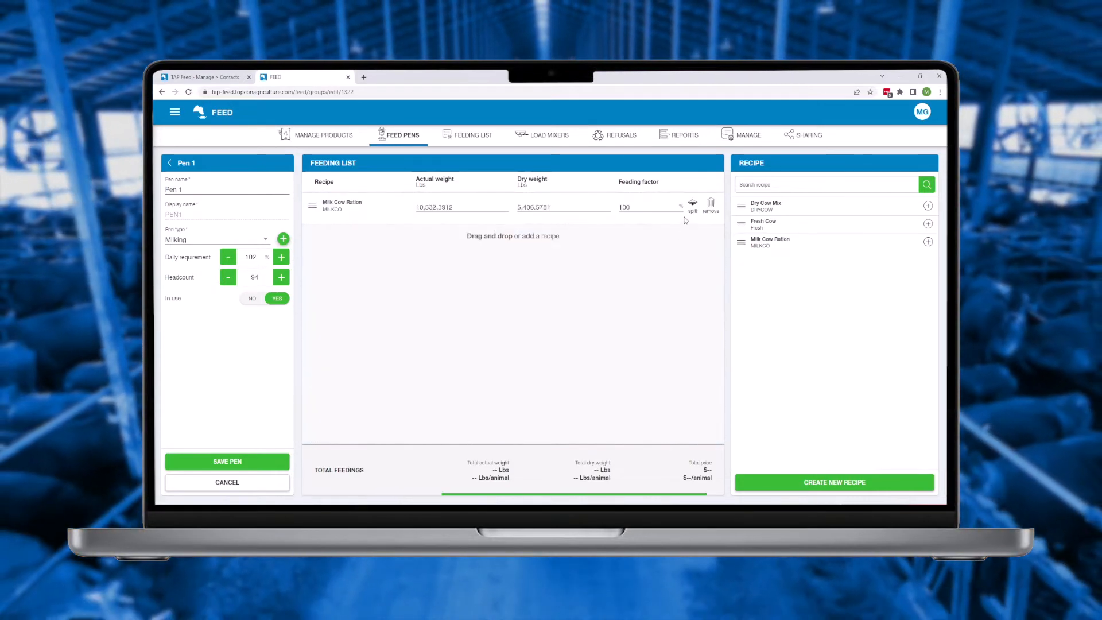
{"action": "left_click", "coordinate": [692, 207]}
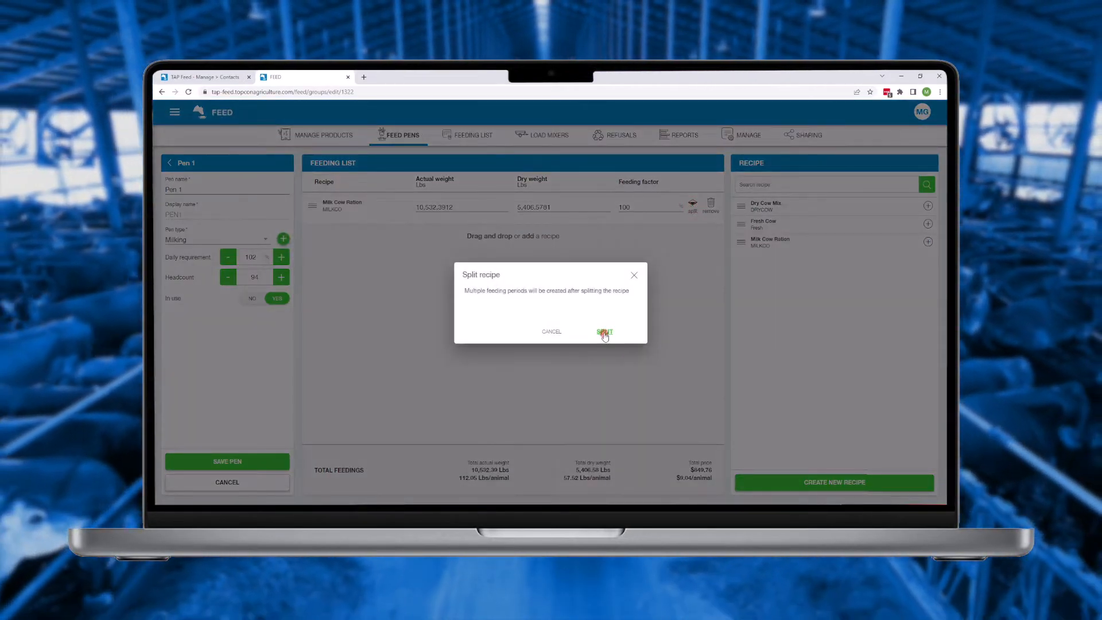
{"action": "left_click", "coordinate": [603, 332]}
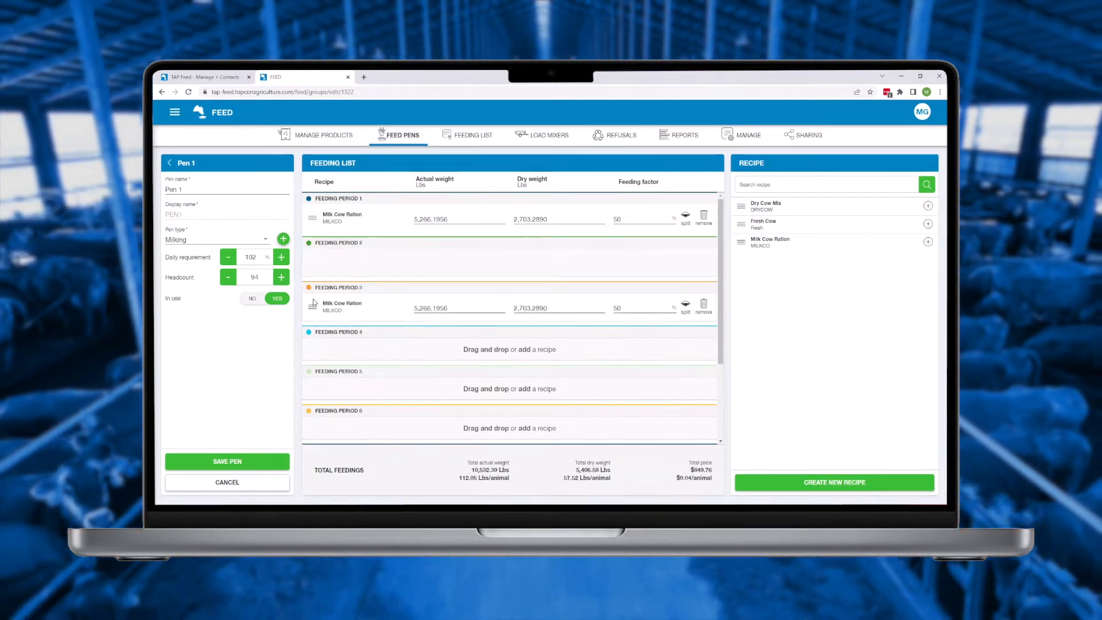
{"action": "left_click", "coordinate": [226, 462]}
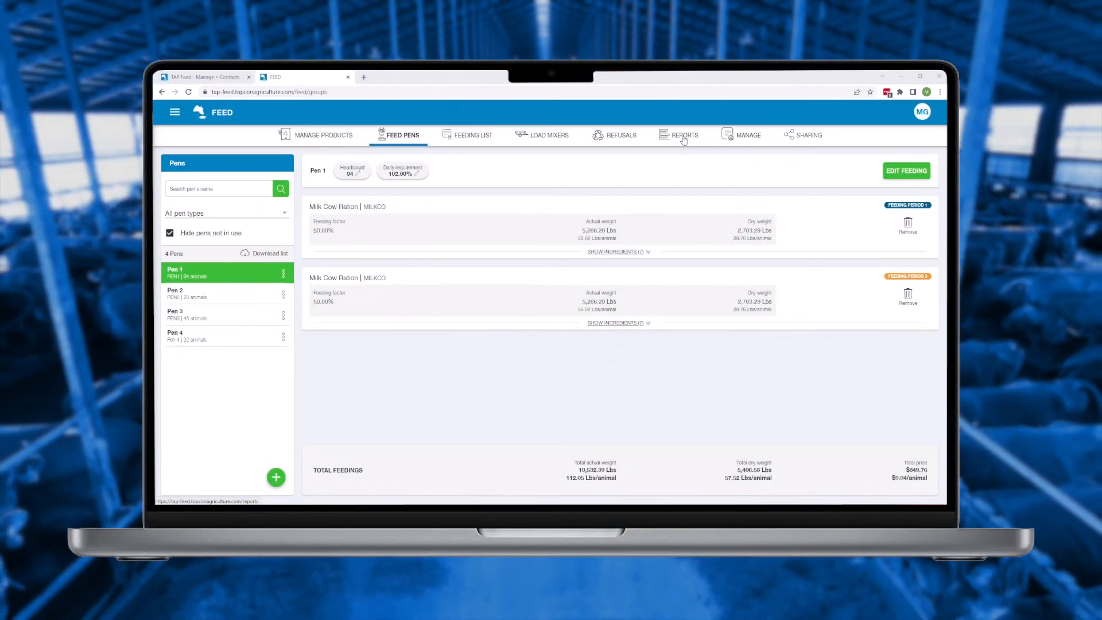
Create a report, switch it to DM Intake per head, and expand Pen 1's daily Milk Cow Ration rows
{"action": "left_click", "coordinate": [685, 135]}
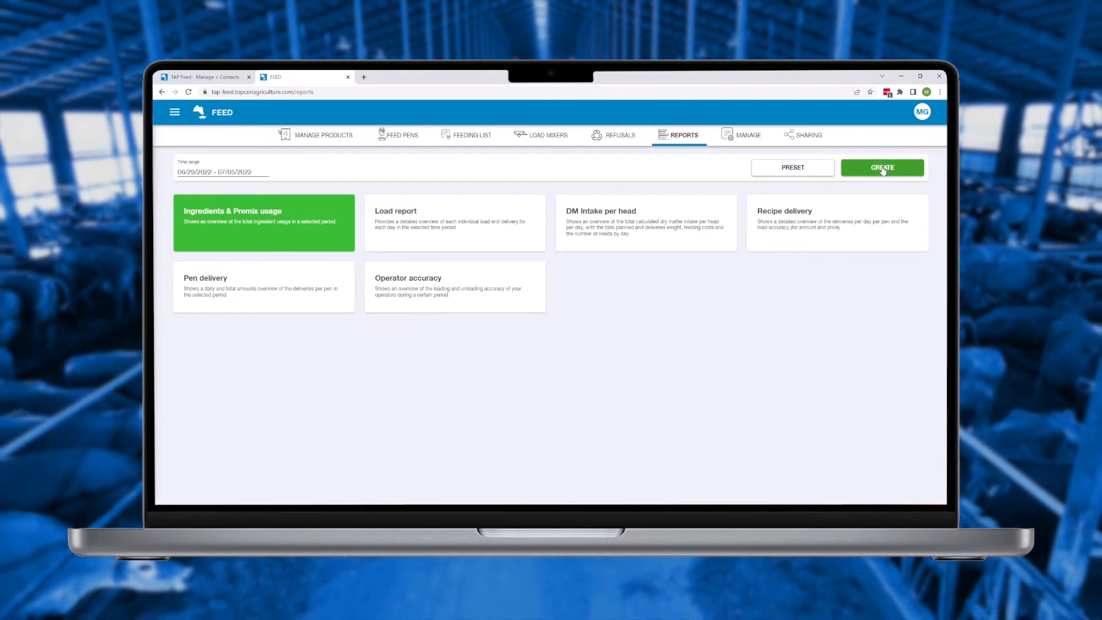
{"action": "left_click", "coordinate": [882, 168]}
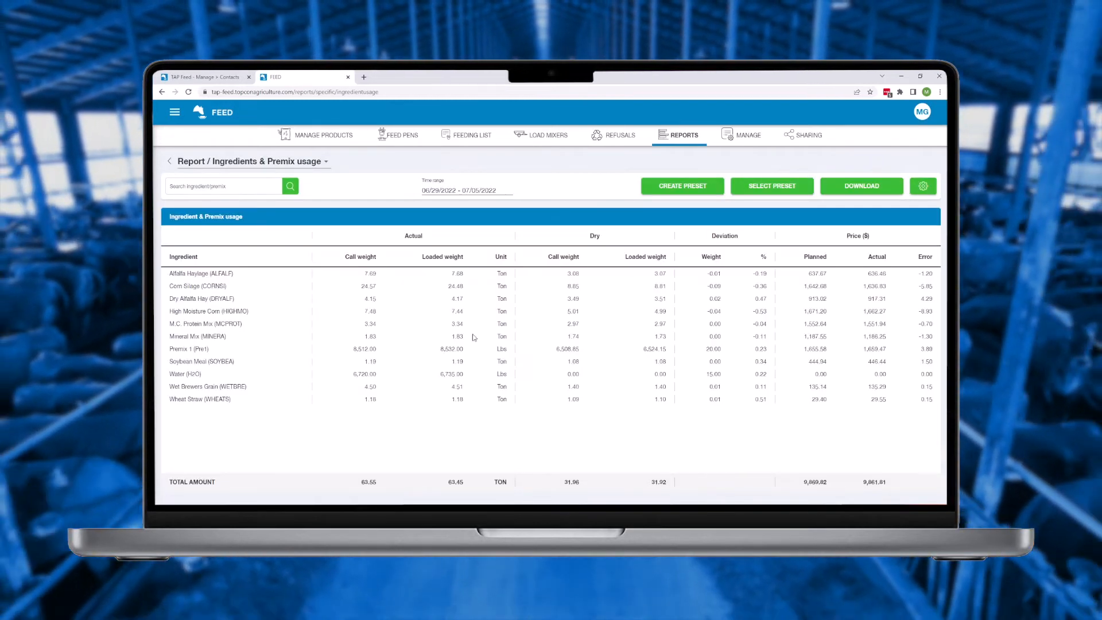
{"action": "left_click", "coordinate": [249, 160]}
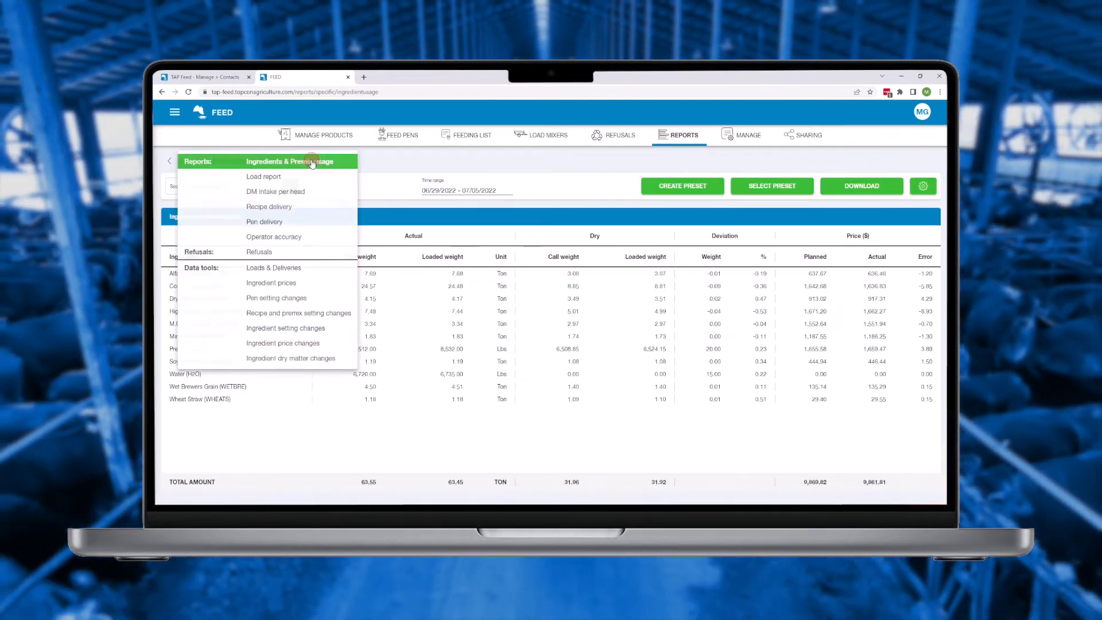
{"action": "left_click", "coordinate": [274, 192]}
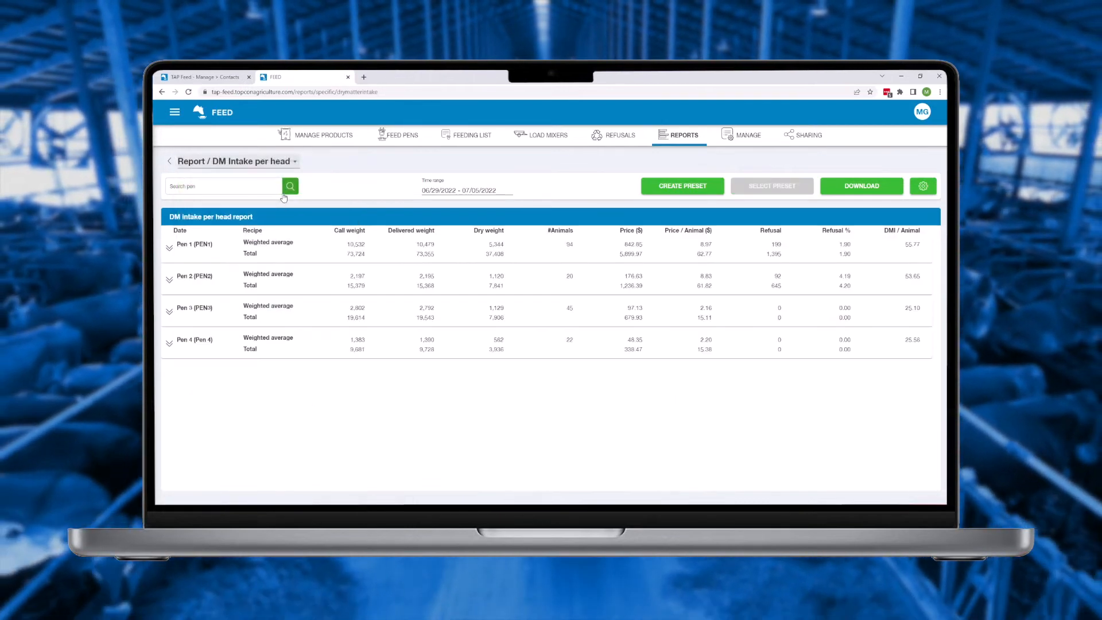
{"action": "left_click", "coordinate": [170, 246]}
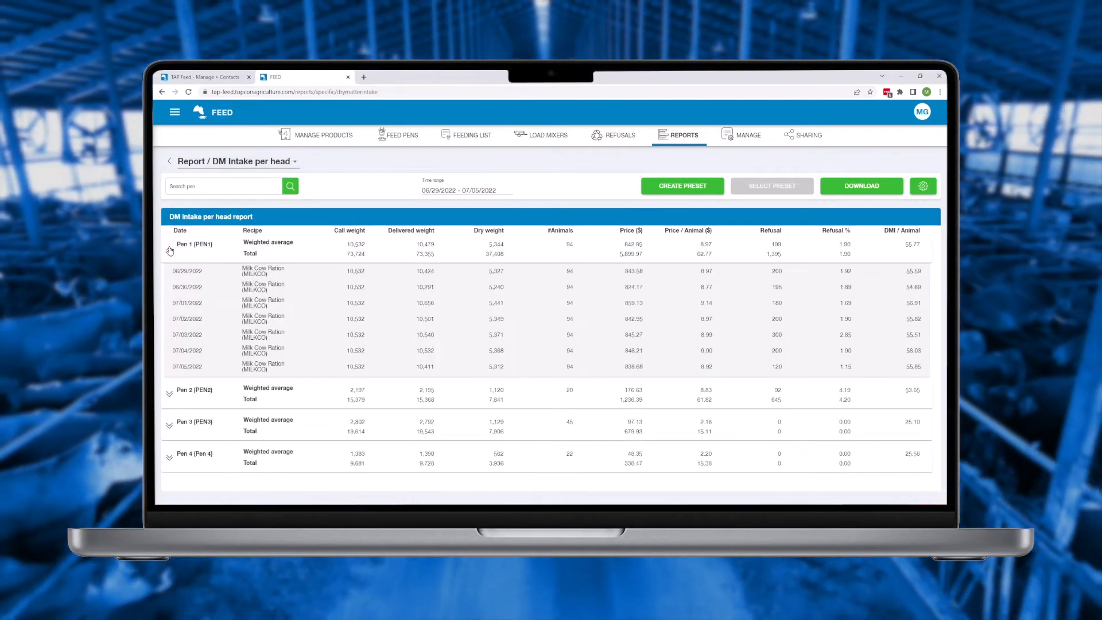
{"action": "left_click", "coordinate": [170, 243]}
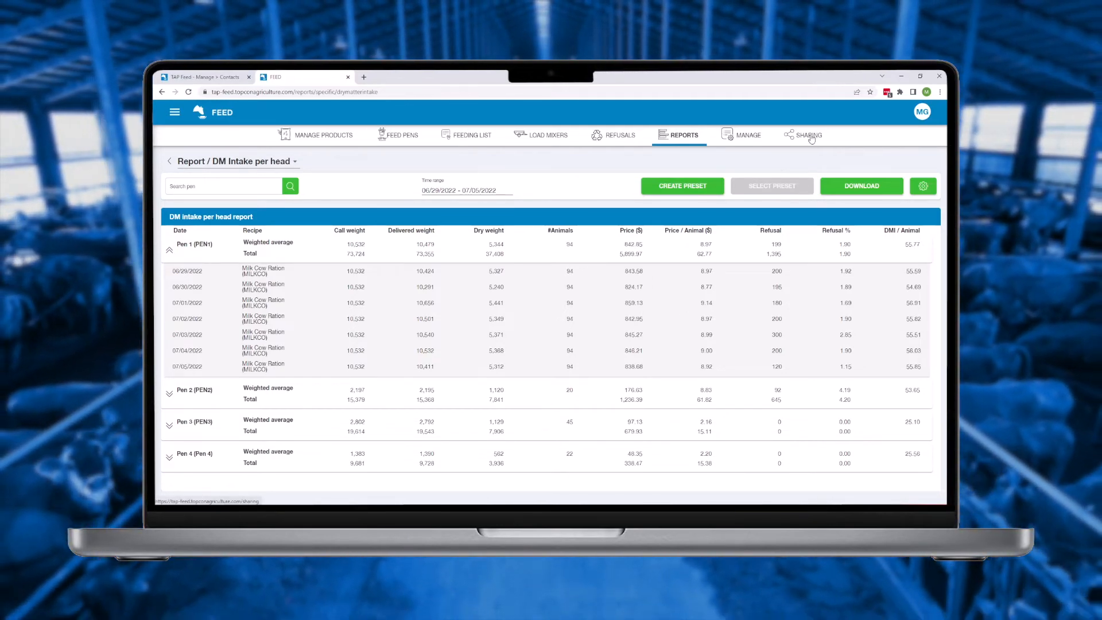
{"action": "left_click", "coordinate": [807, 135]}
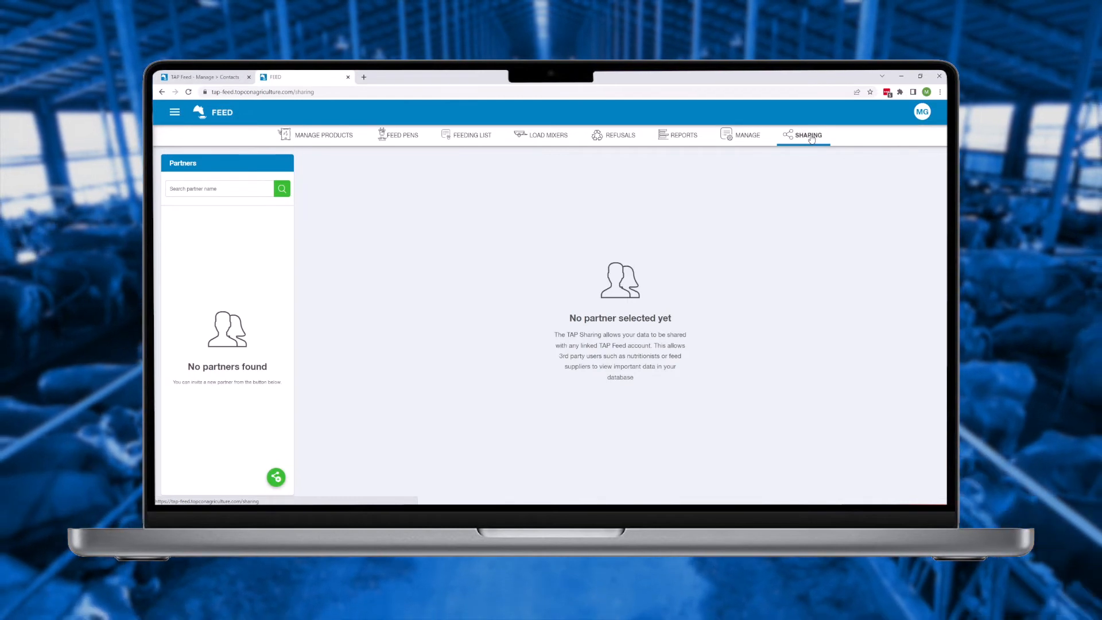
{"action": "left_click", "coordinate": [277, 477]}
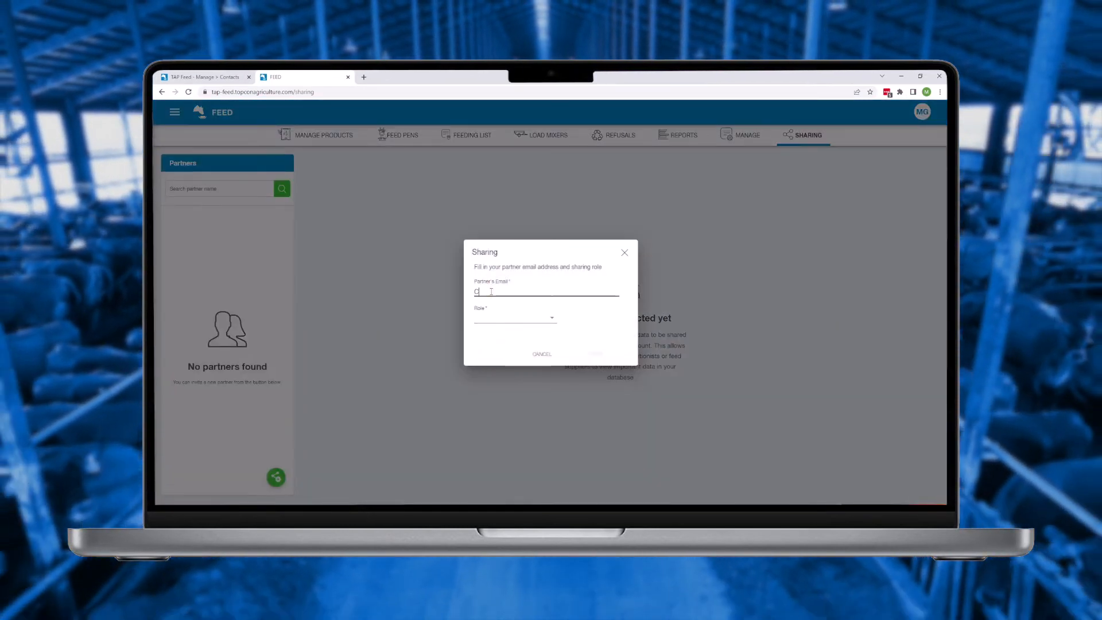
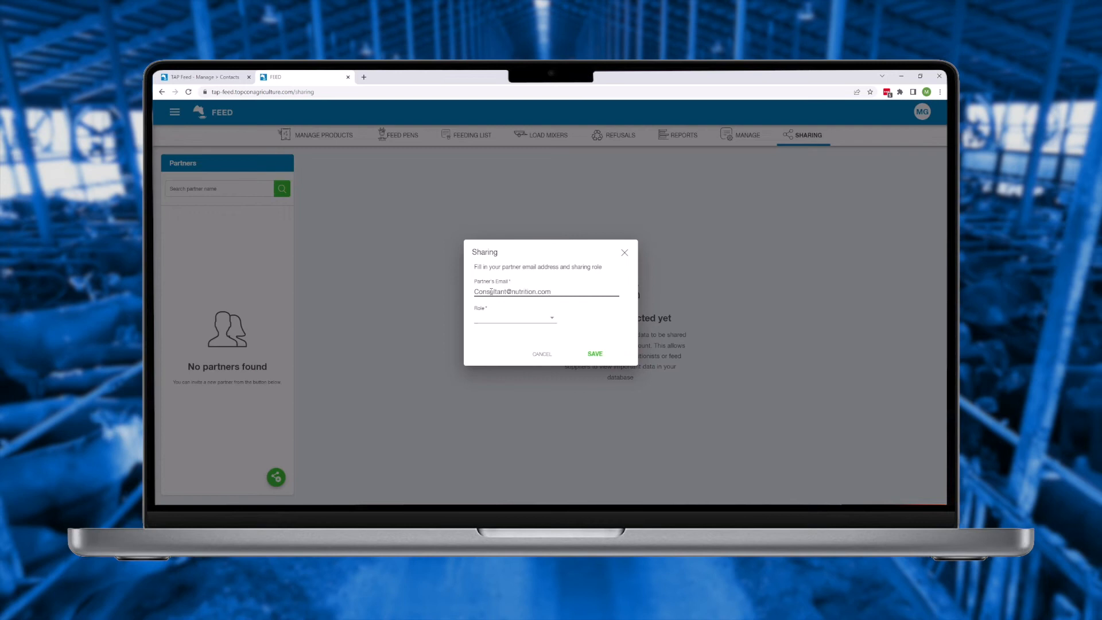
{"action": "left_click", "coordinate": [515, 317]}
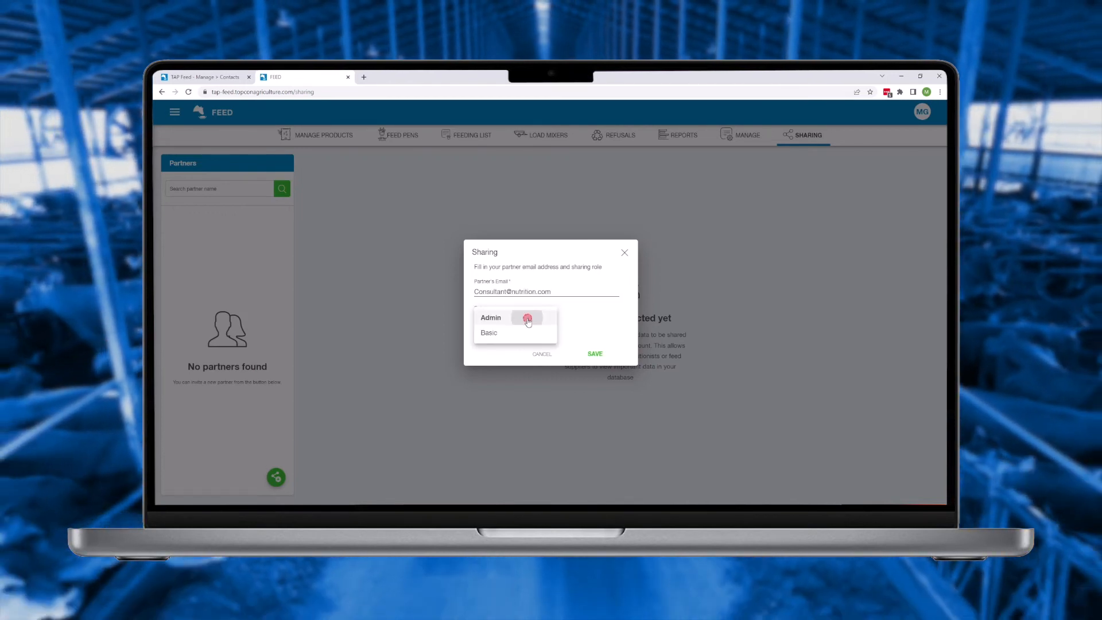